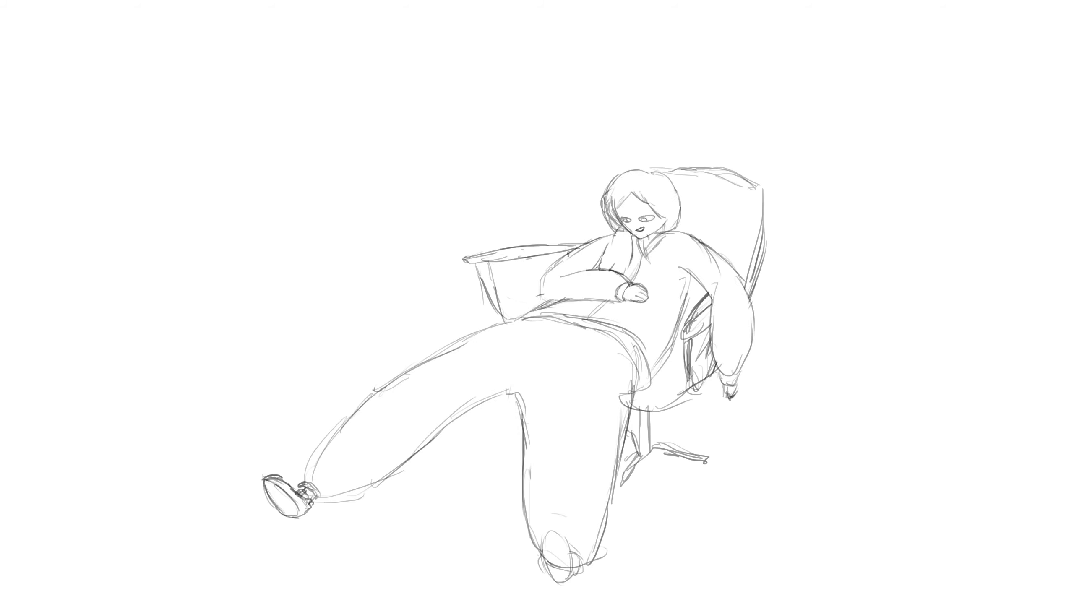
click(637, 223)
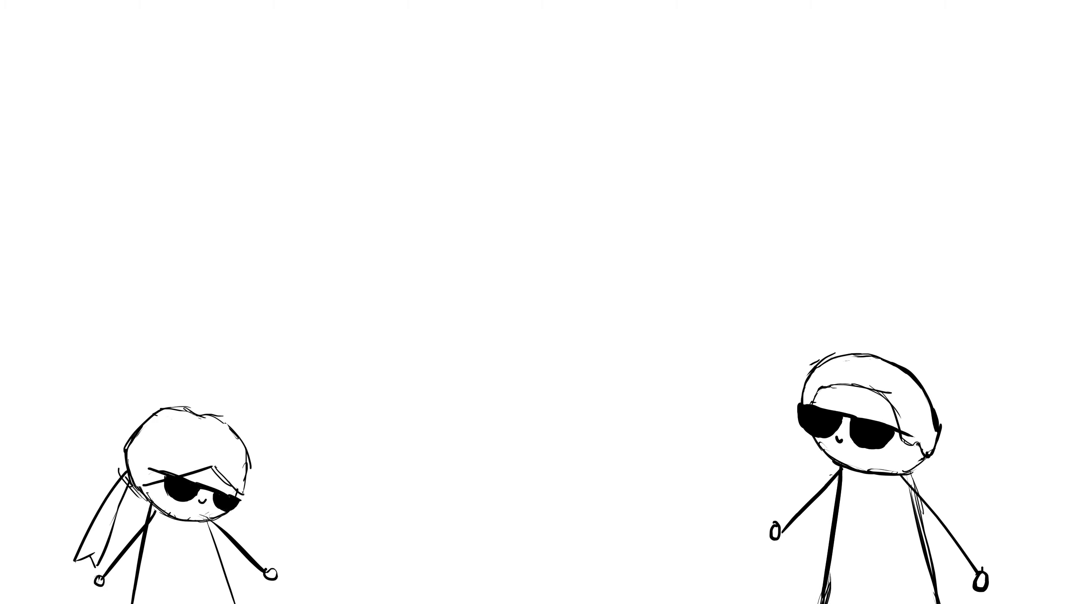
text(The world)
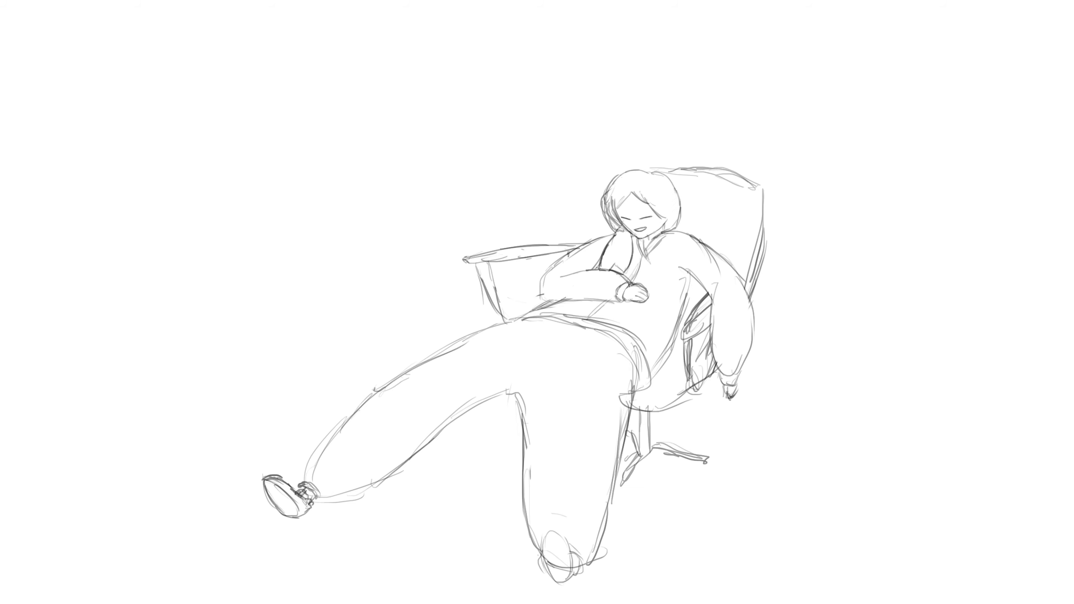
drag(627, 212, 648, 226)
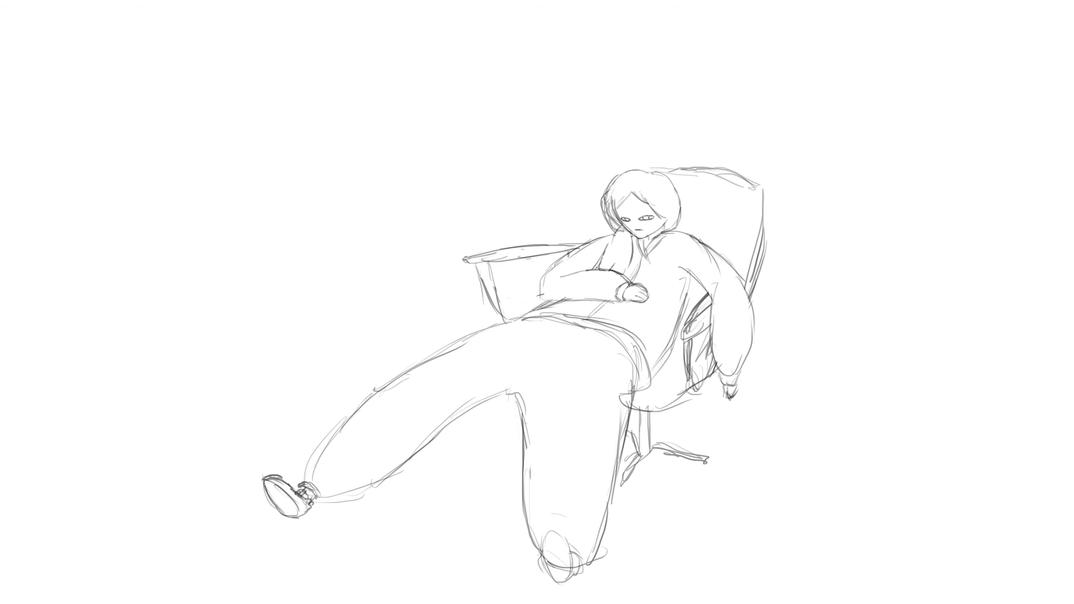
text(help me)
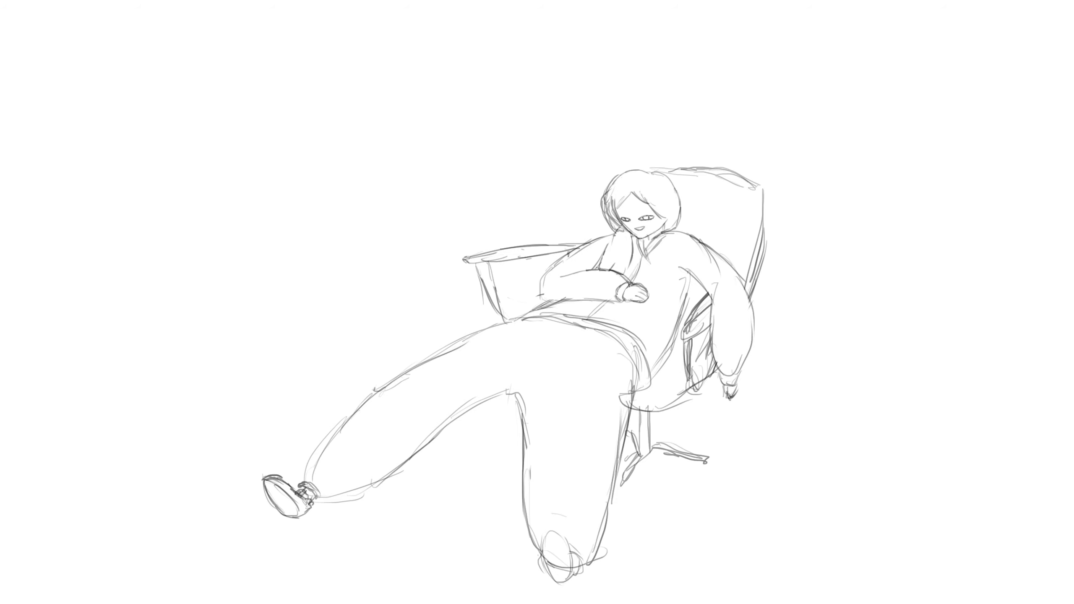
click(638, 219)
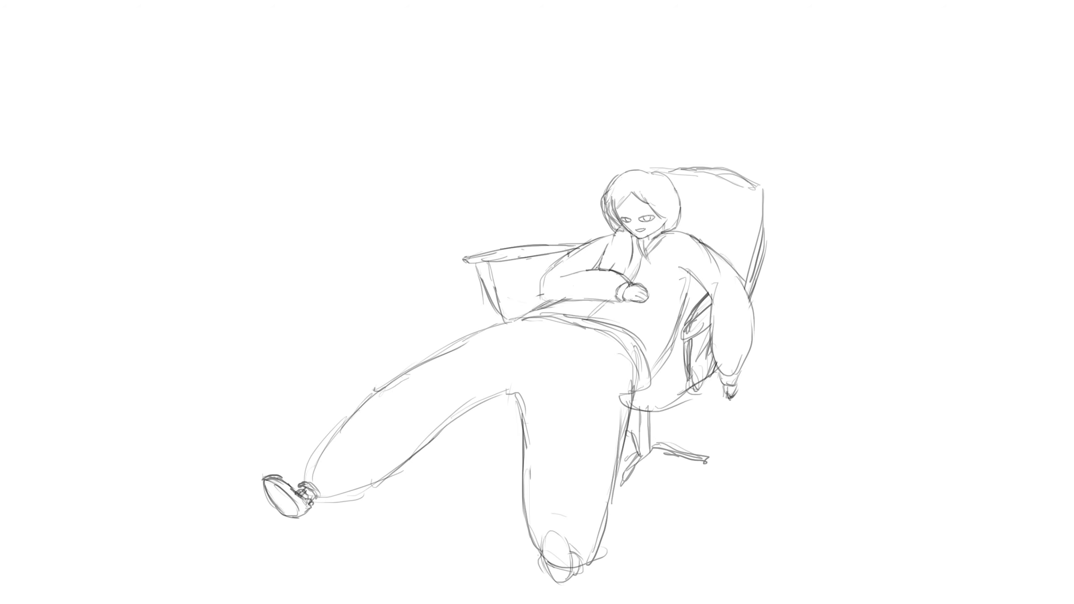
text(—time in dorms)
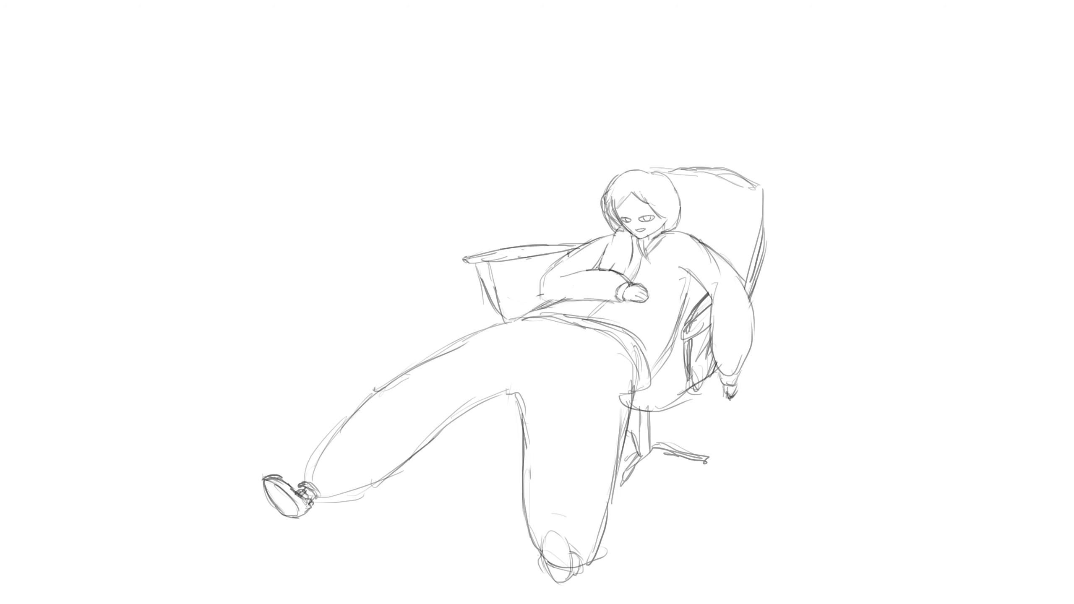
click(637, 222)
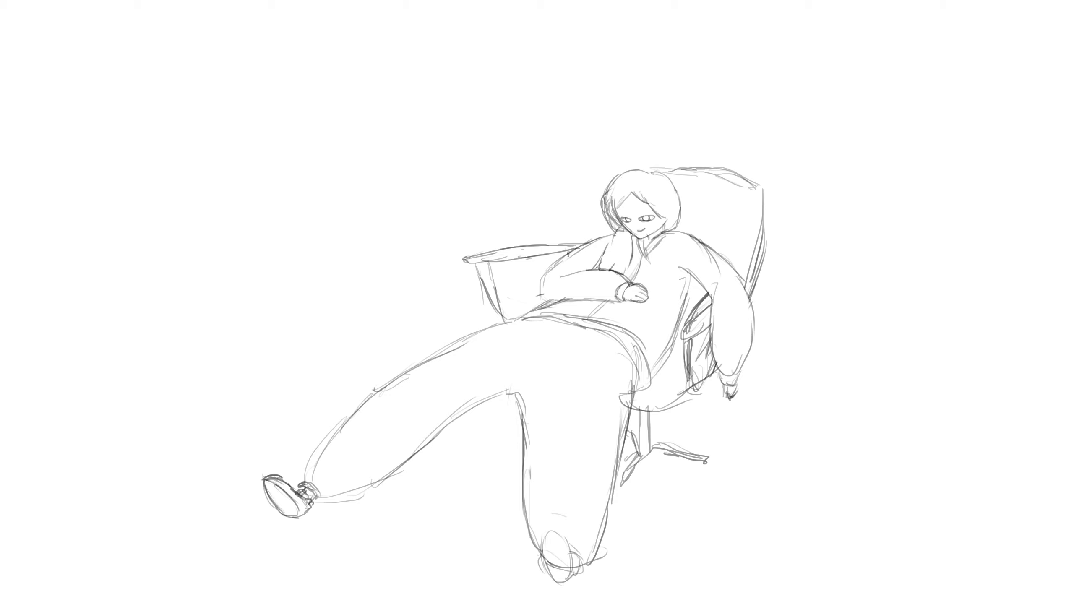
text(I'm tired & want to go to bed)
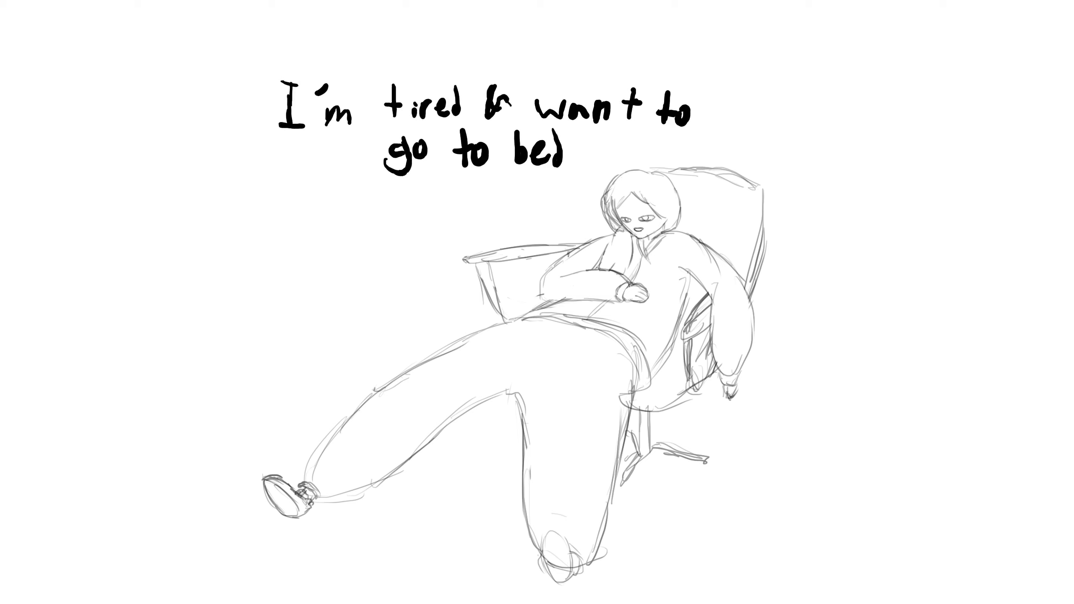